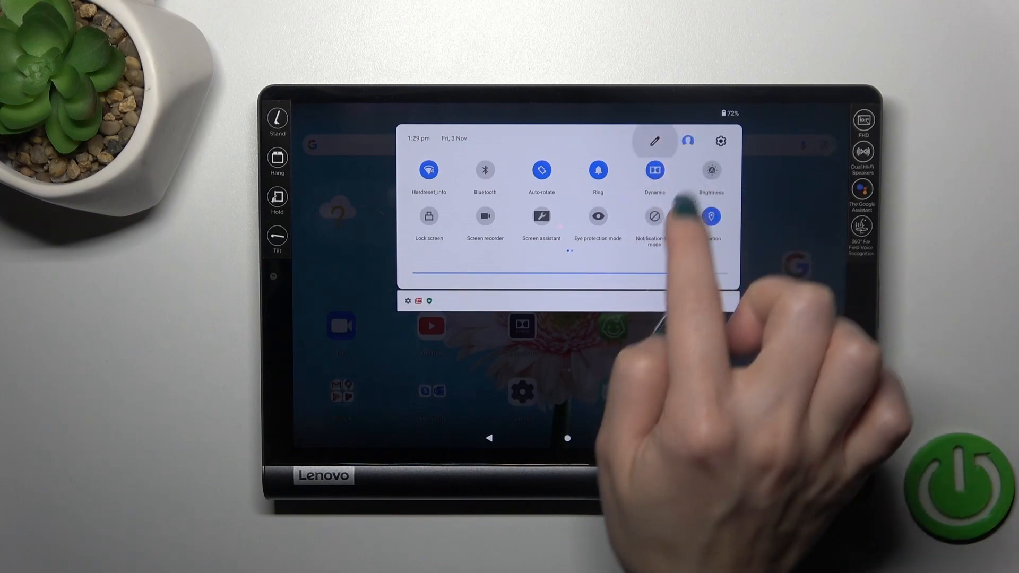
Edit the Quick Settings tiles to add Screen recorder to the active tiles.
left_click(654, 141)
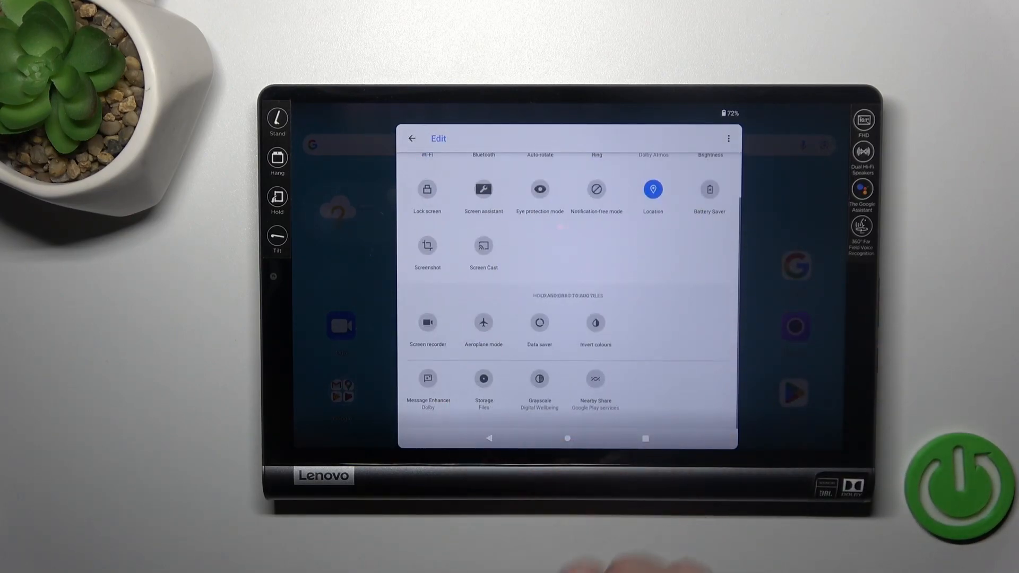
scroll("up", 3)
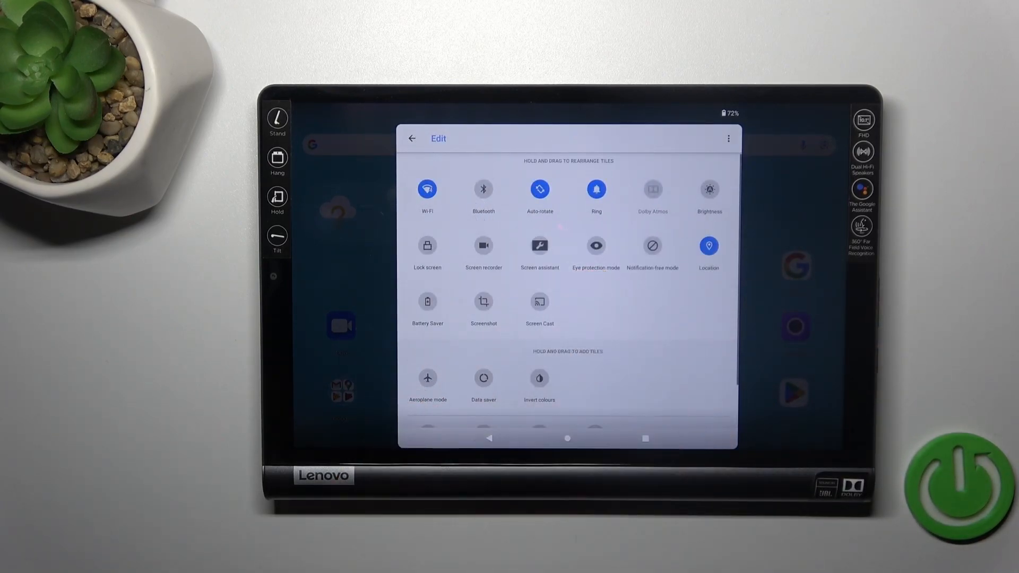
left_click(411, 138)
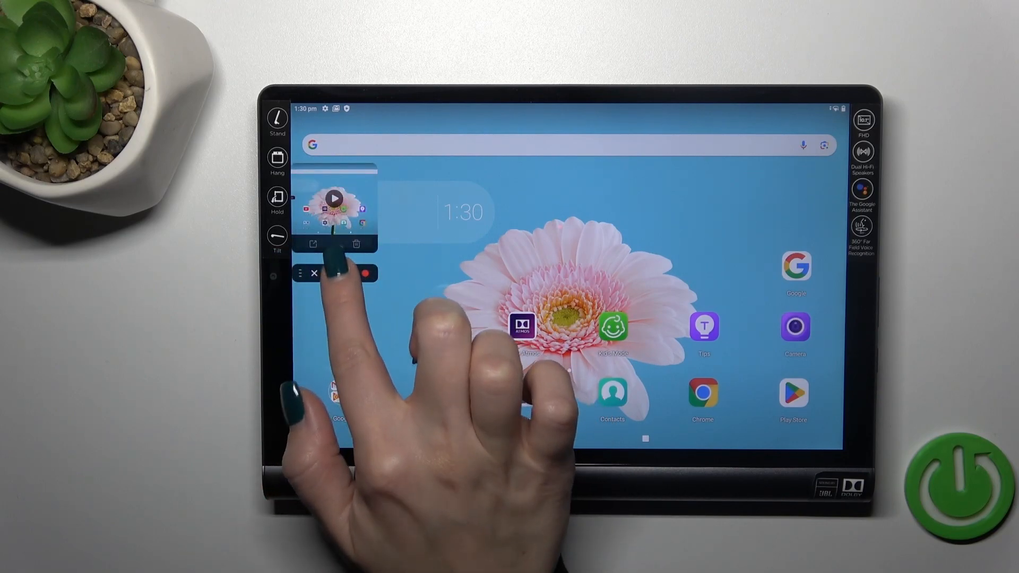
Open the Screen Recorder settings from the floating recorder controls.
left_click(339, 273)
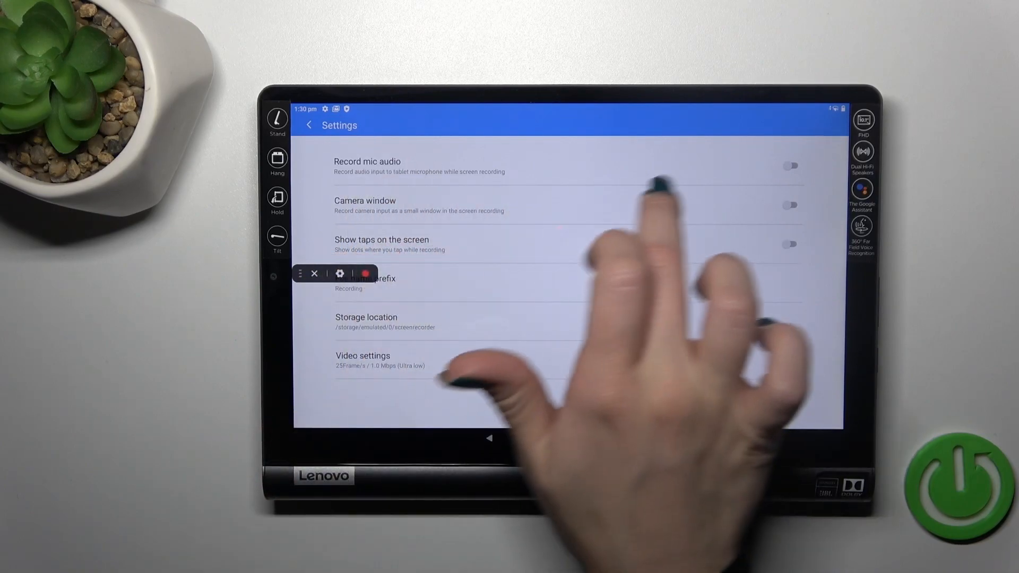
Switch on 'Record mic audio', triggering the audio recording permission request.
left_click(789, 165)
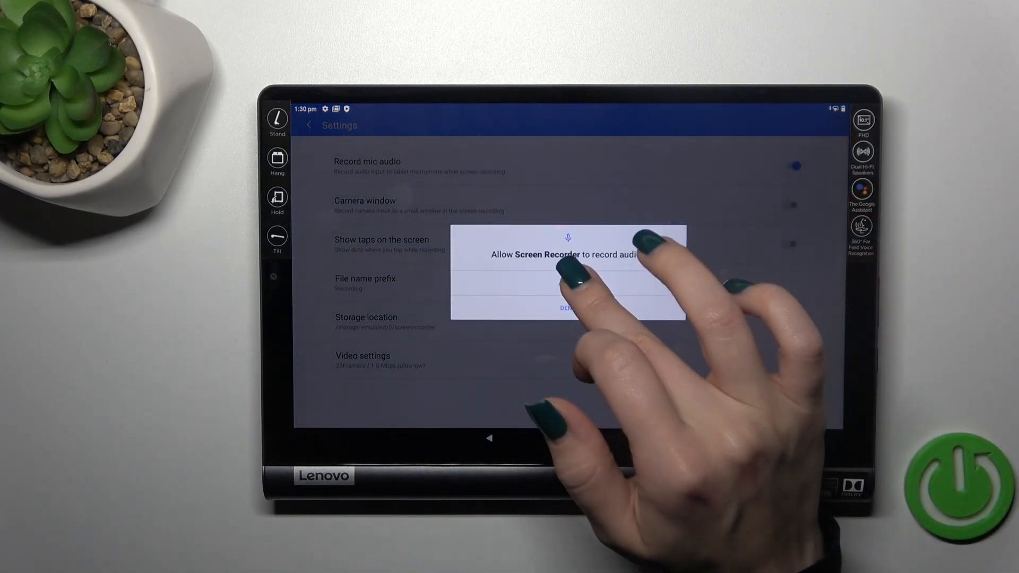